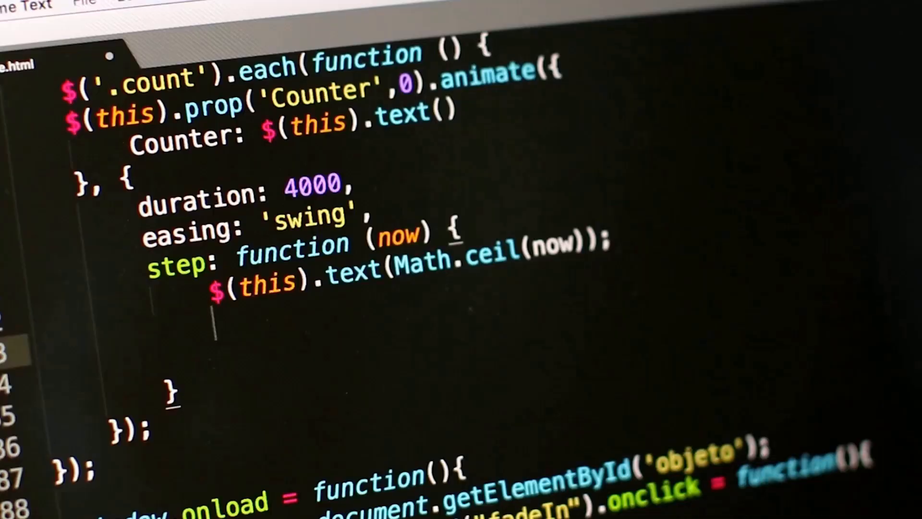
- Add a $(this) expression on the empty line inside the counter's step function
type("$()")
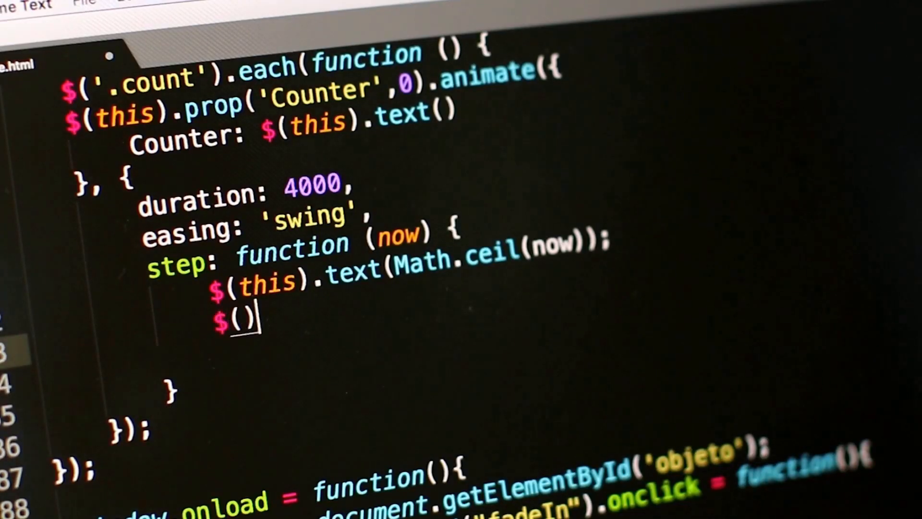
type("this")
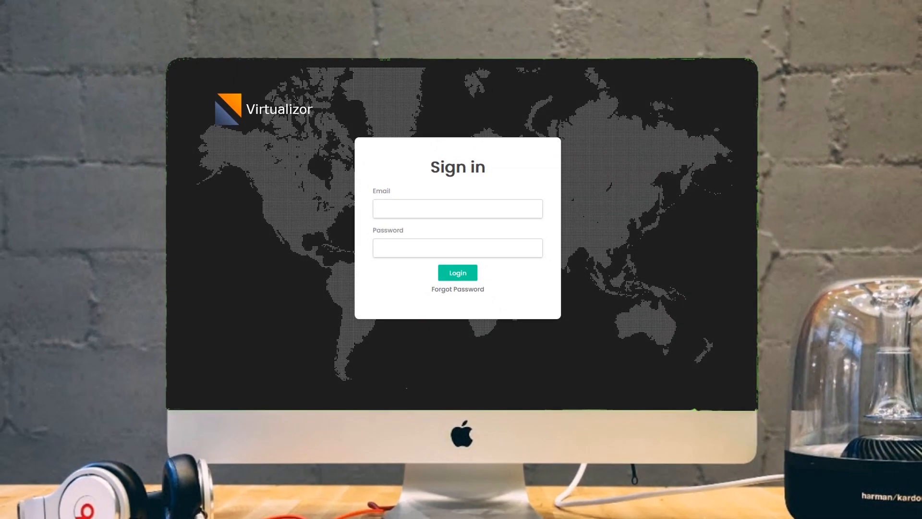
- Sign in to the admin panel and go to the Migrate VPS page showing 88.69% progress
left_click(457, 272)
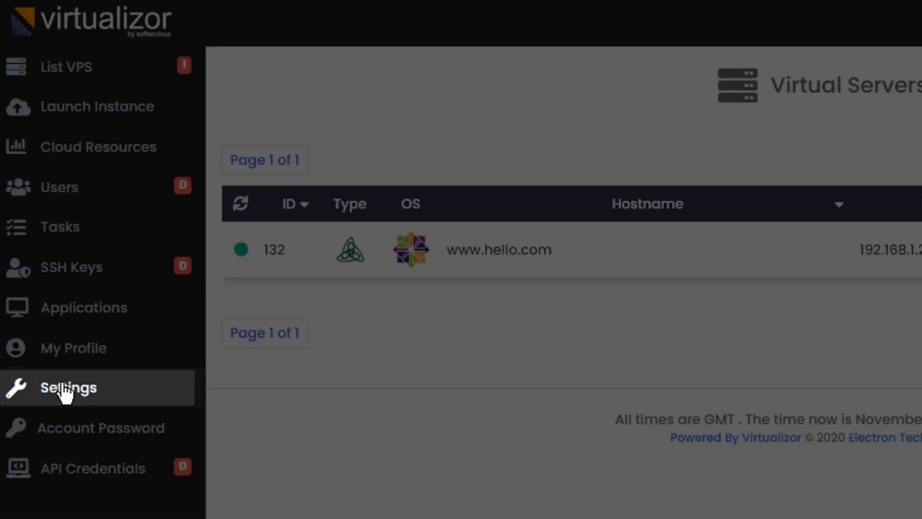
left_click(68, 387)
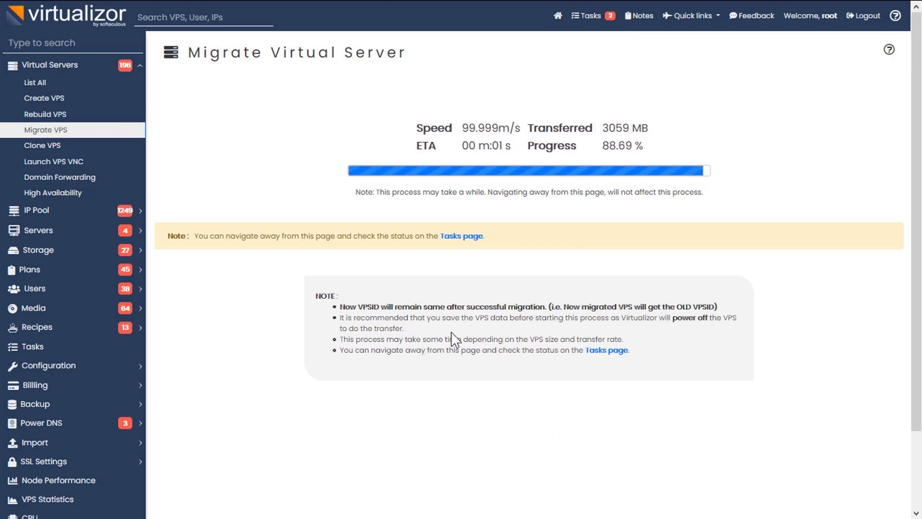
left_click(52, 227)
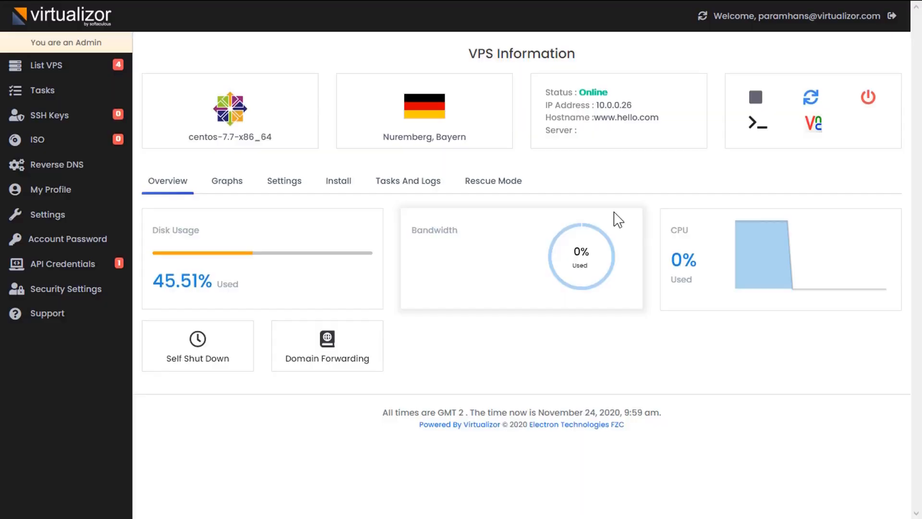
left_click(227, 181)
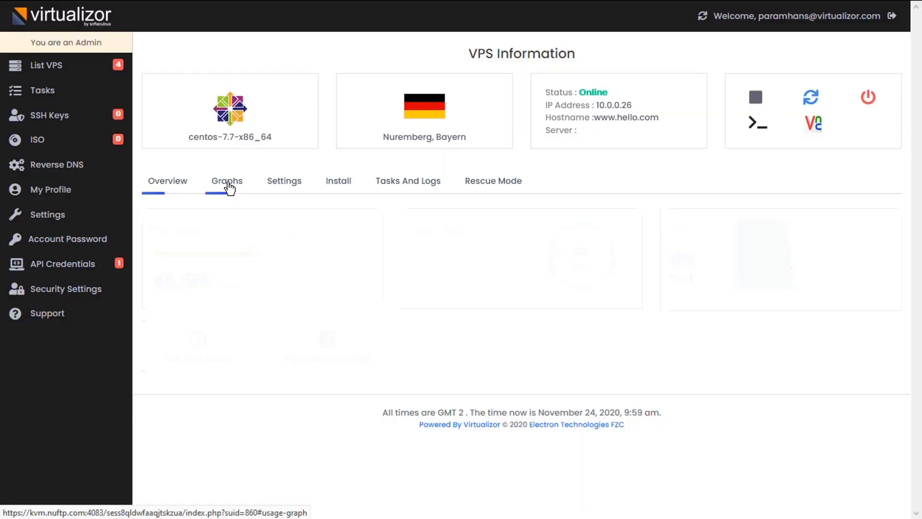
left_click(284, 181)
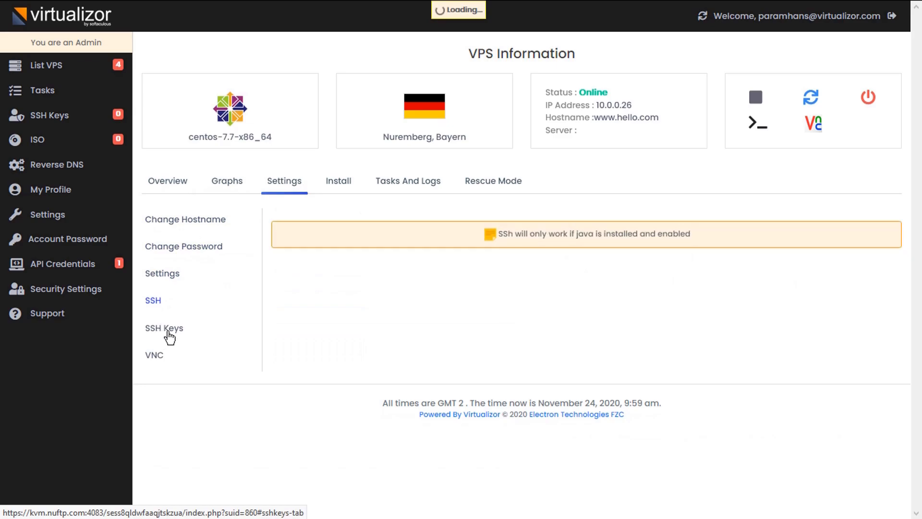
left_click(338, 181)
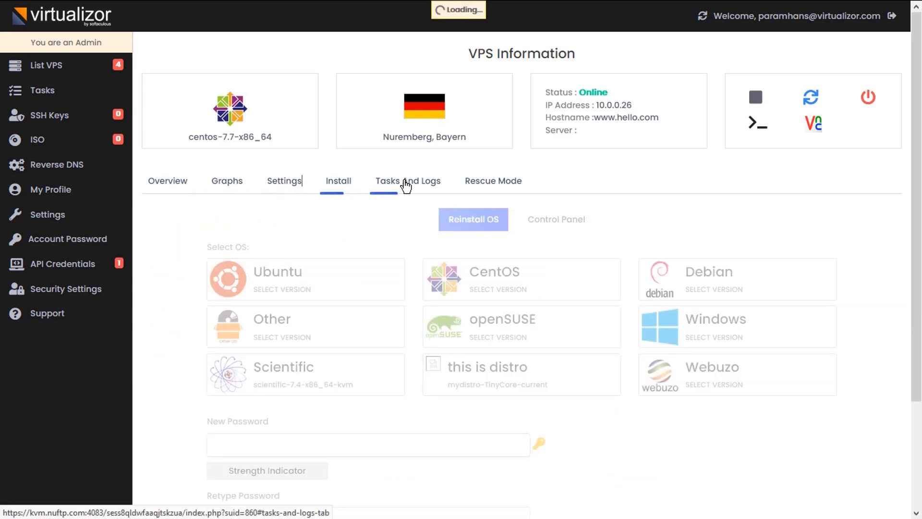
left_click(492, 180)
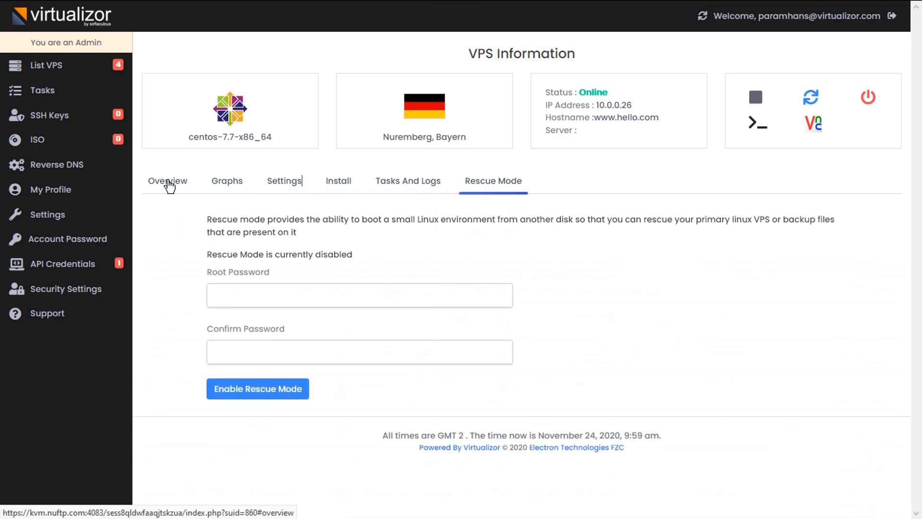
left_click(167, 180)
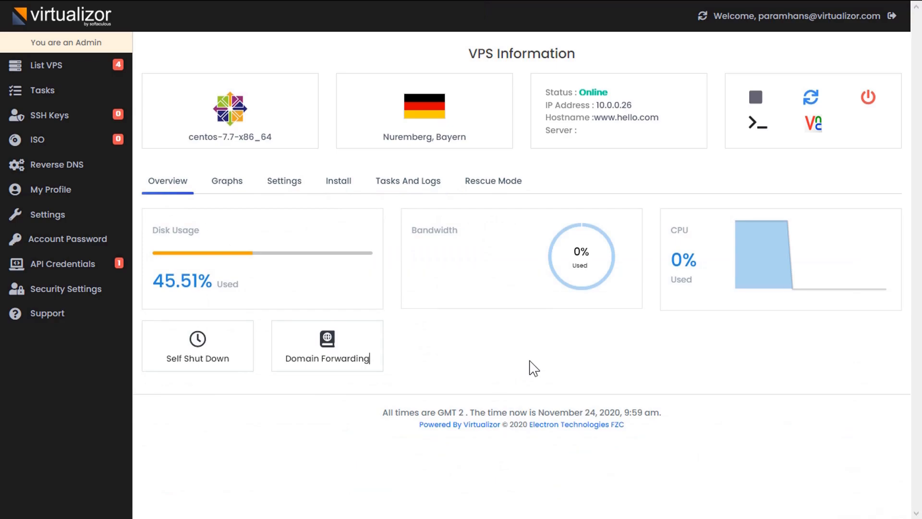